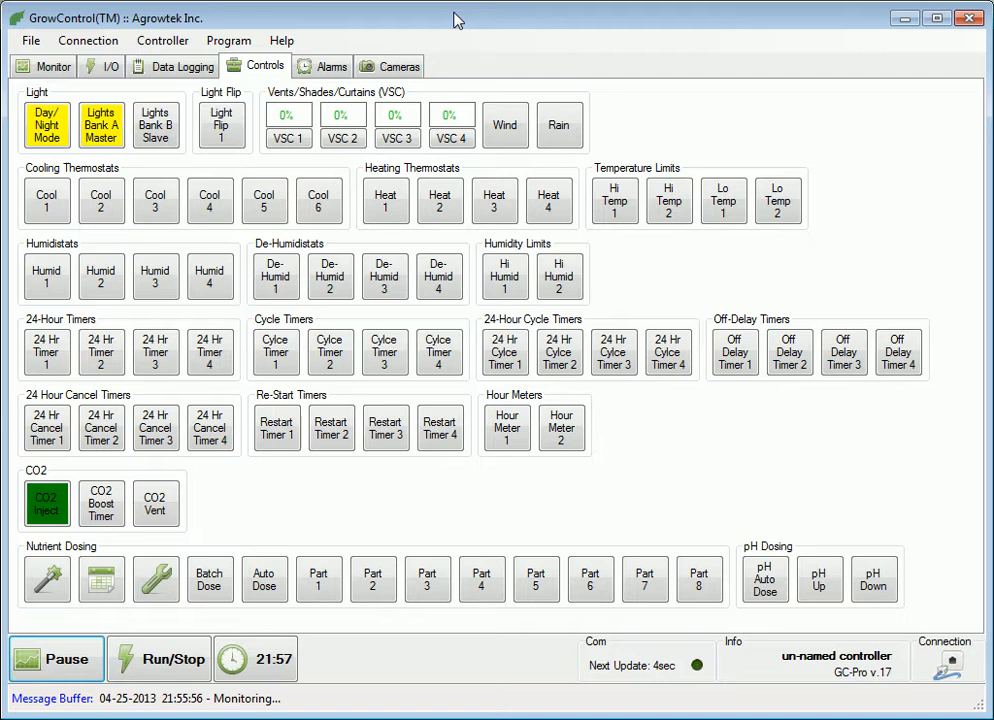
mouse_move(385, 200)
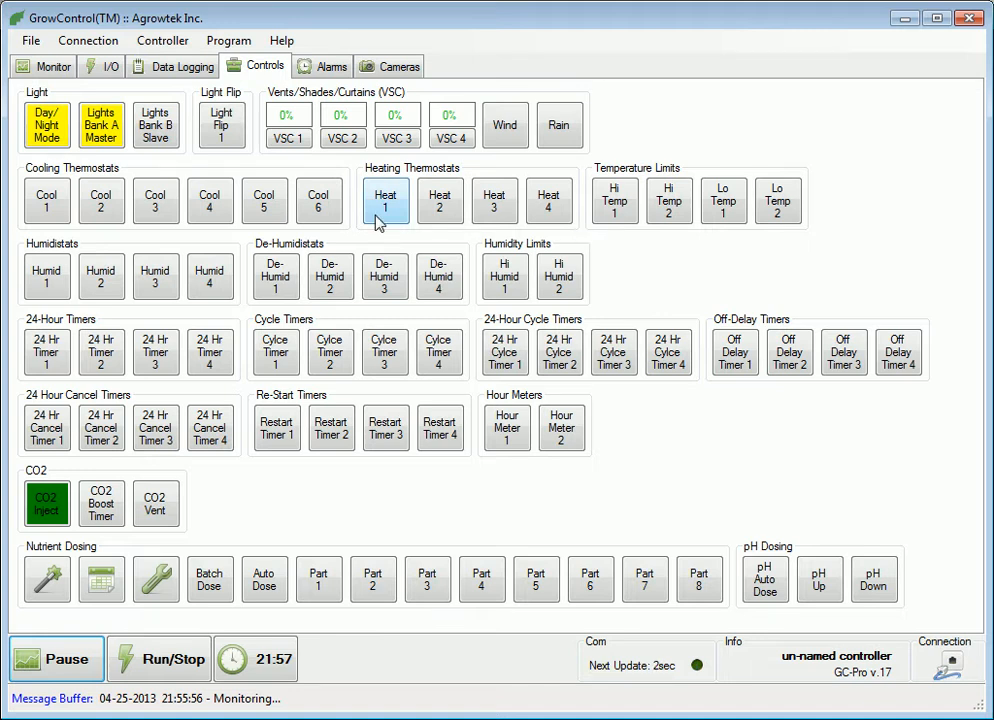
Step: Show the I/O page listing the four digital inputs and twelve outputs
left_click(102, 66)
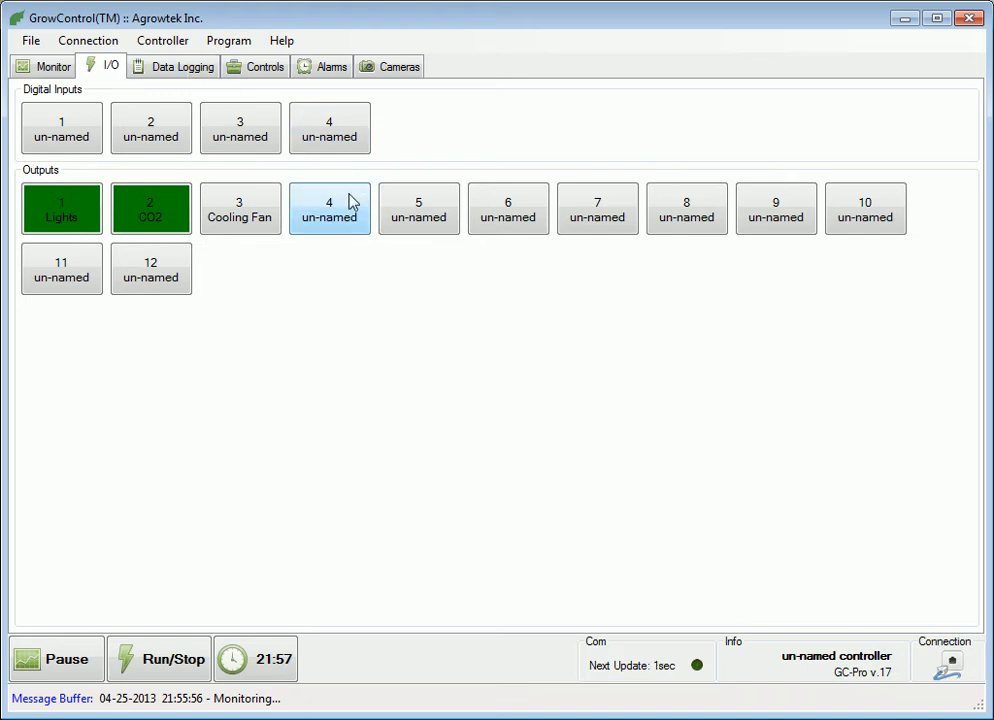
Step: Name output 4 'Heater' and confirm the setting to the controller
left_click(330, 208)
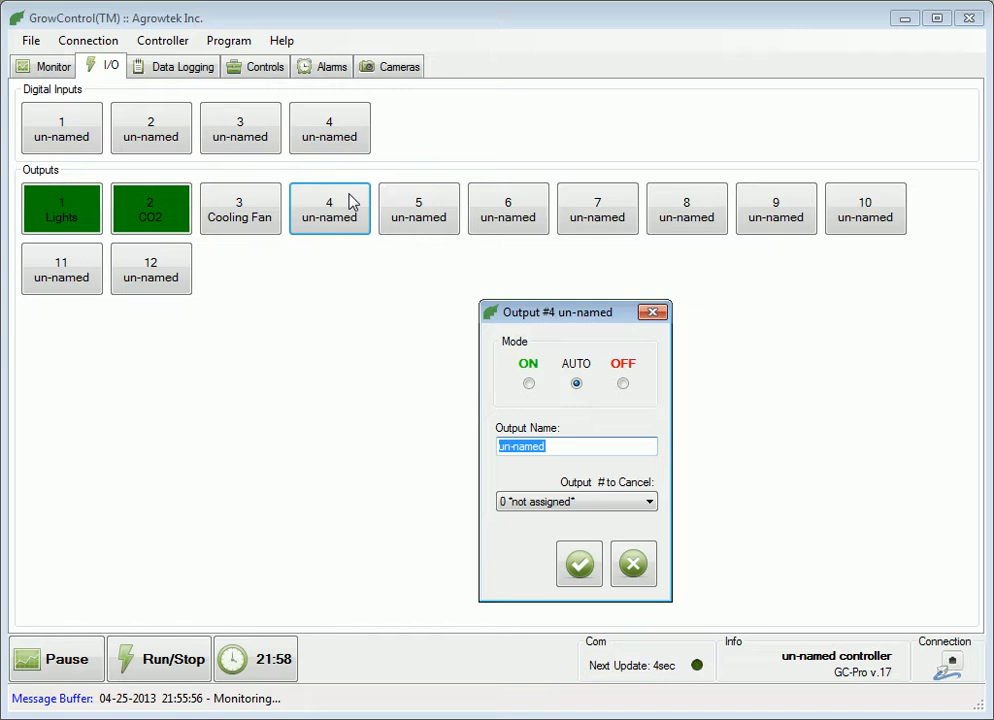
mouse_move(470, 452)
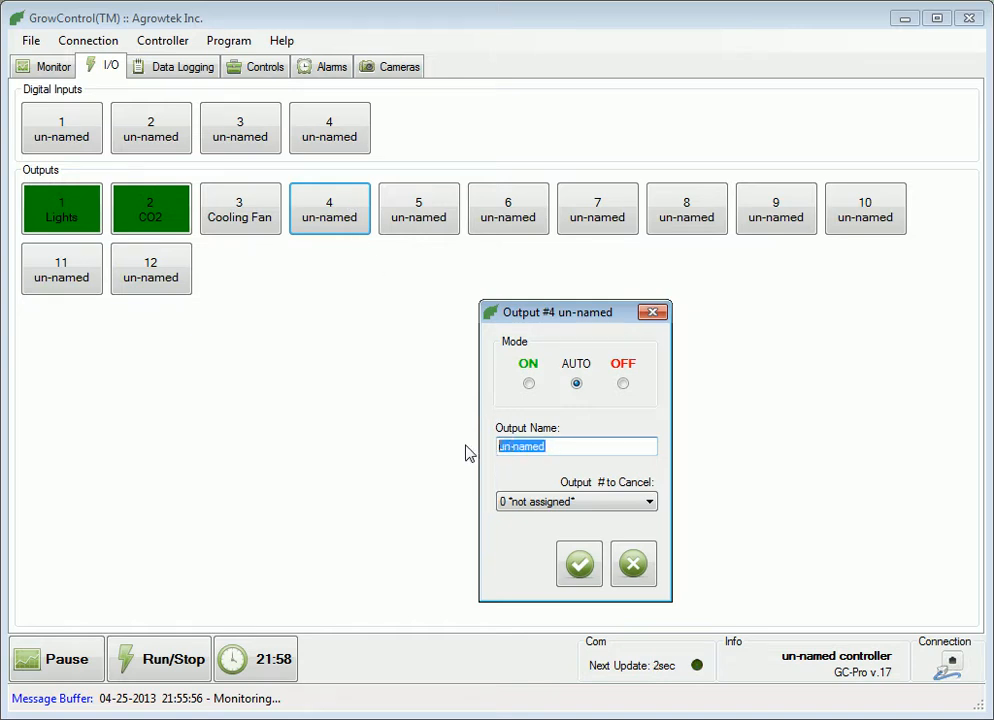
type("Hea")
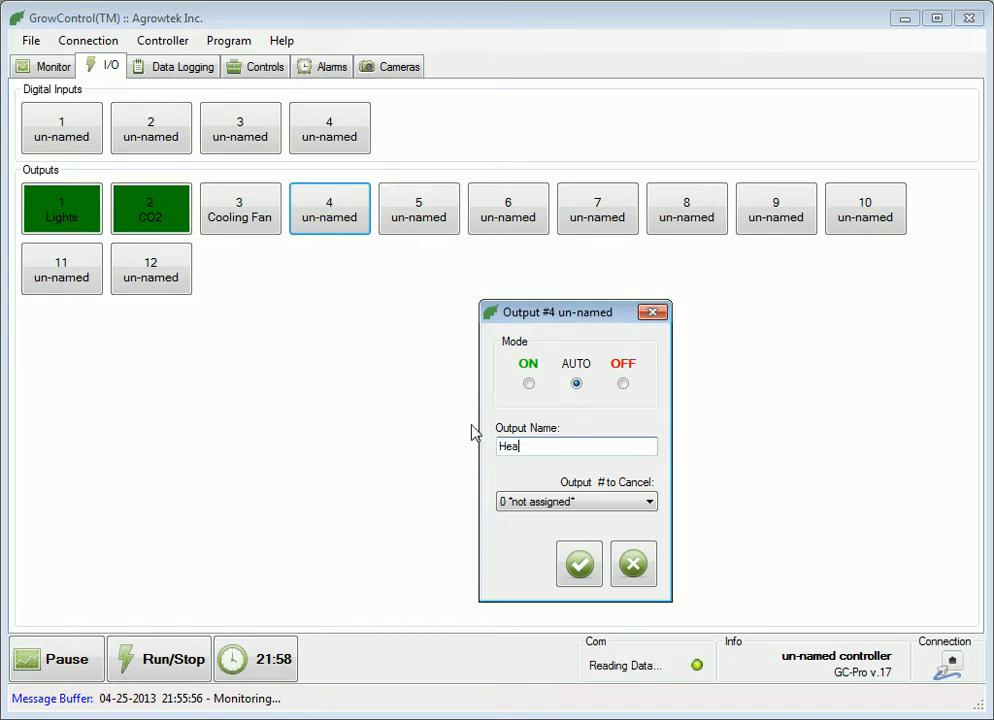
type("ter")
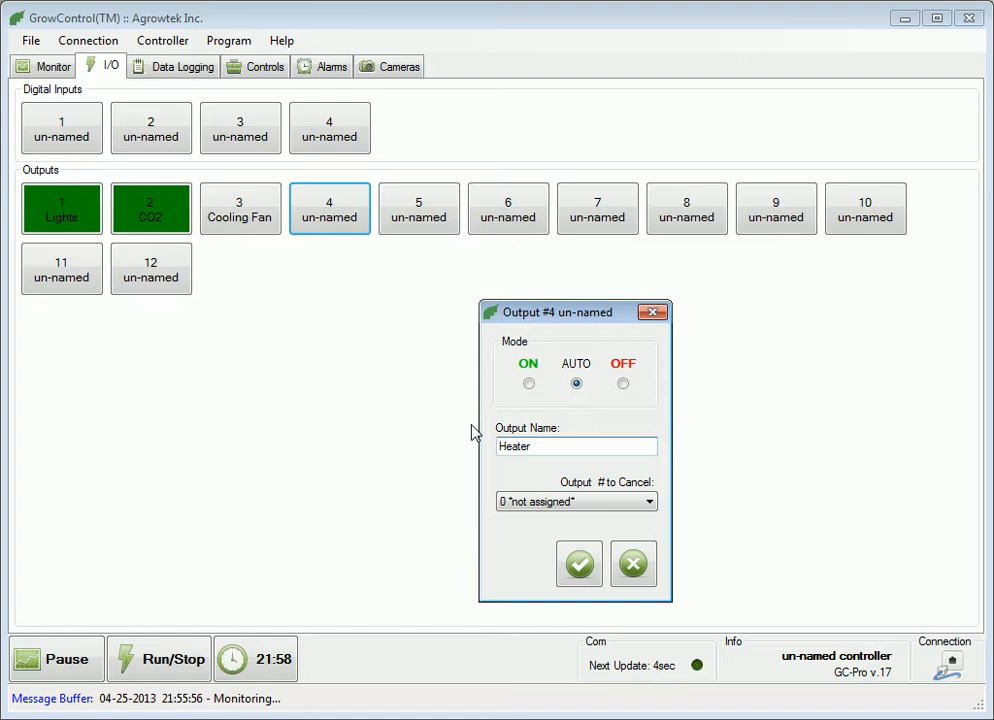
left_click(578, 563)
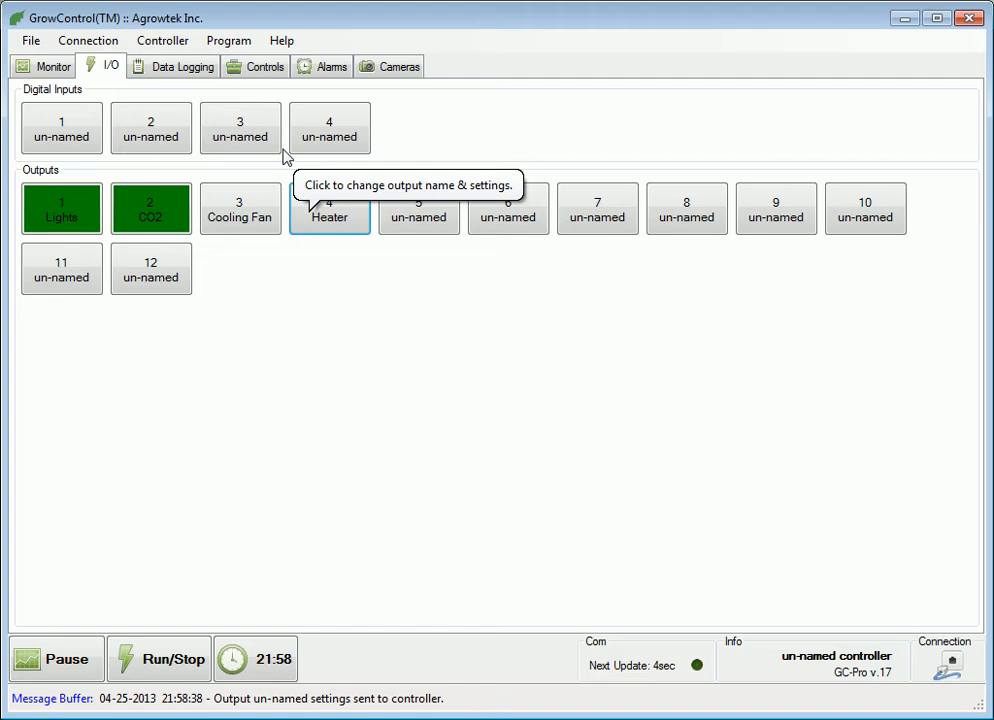
Step: Open Heat 1 from the Controls overview and enter 55 for day and night
left_click(264, 66)
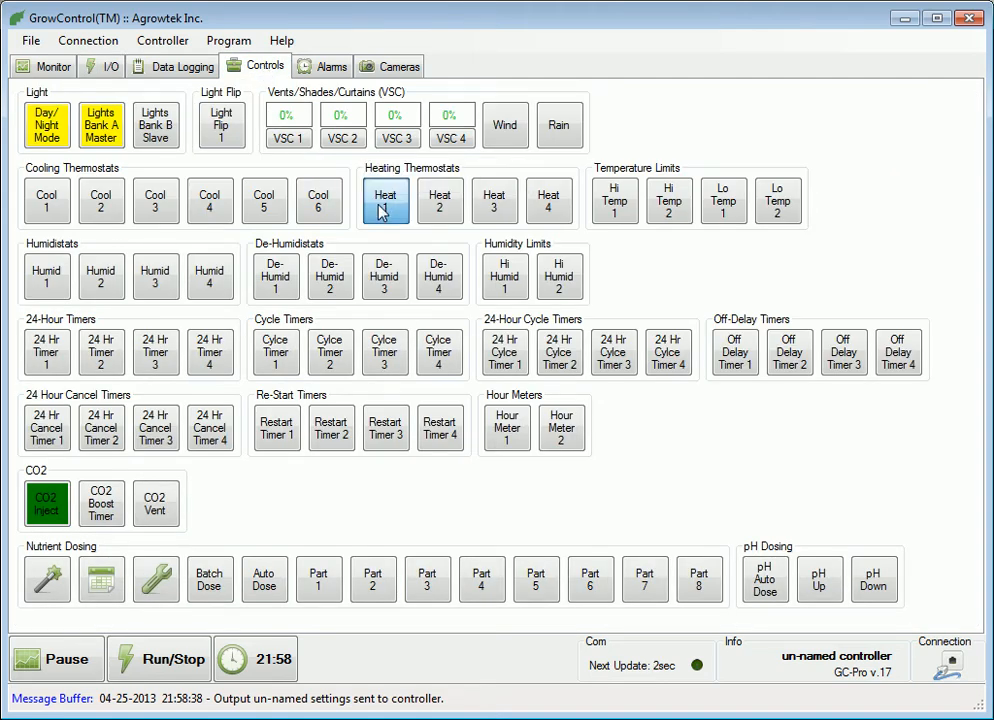
left_click(385, 199)
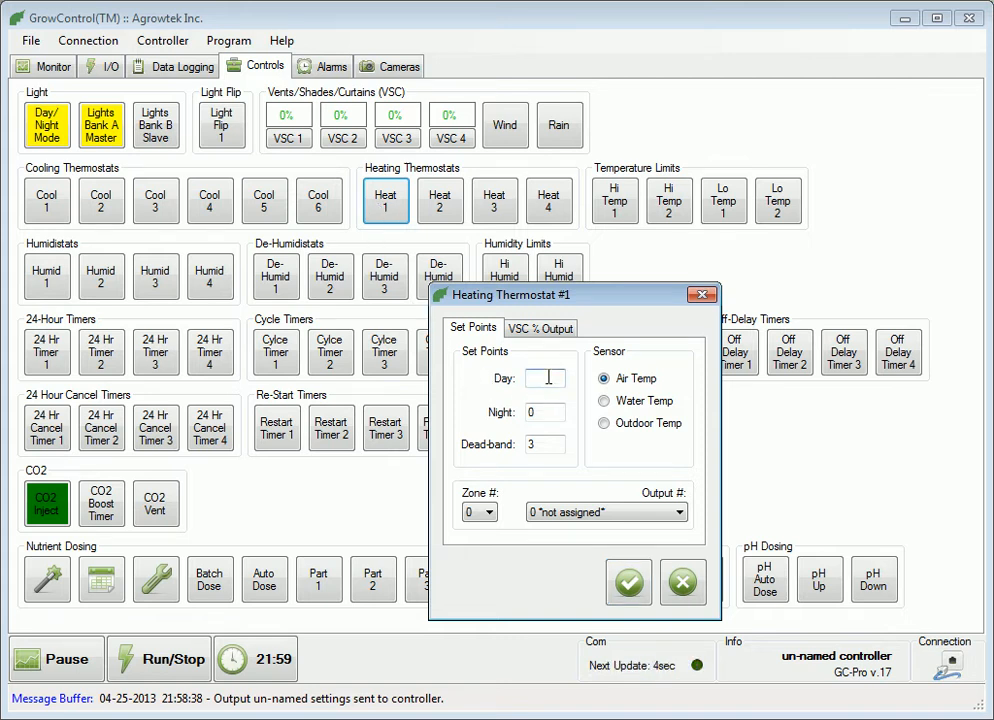
type("55")
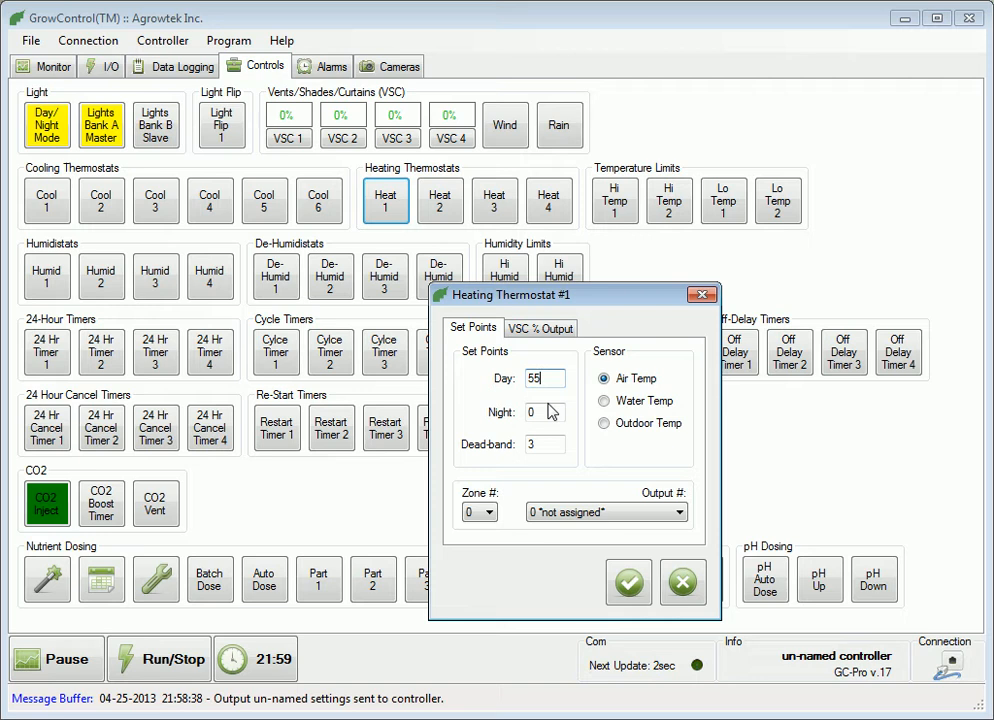
type("55")
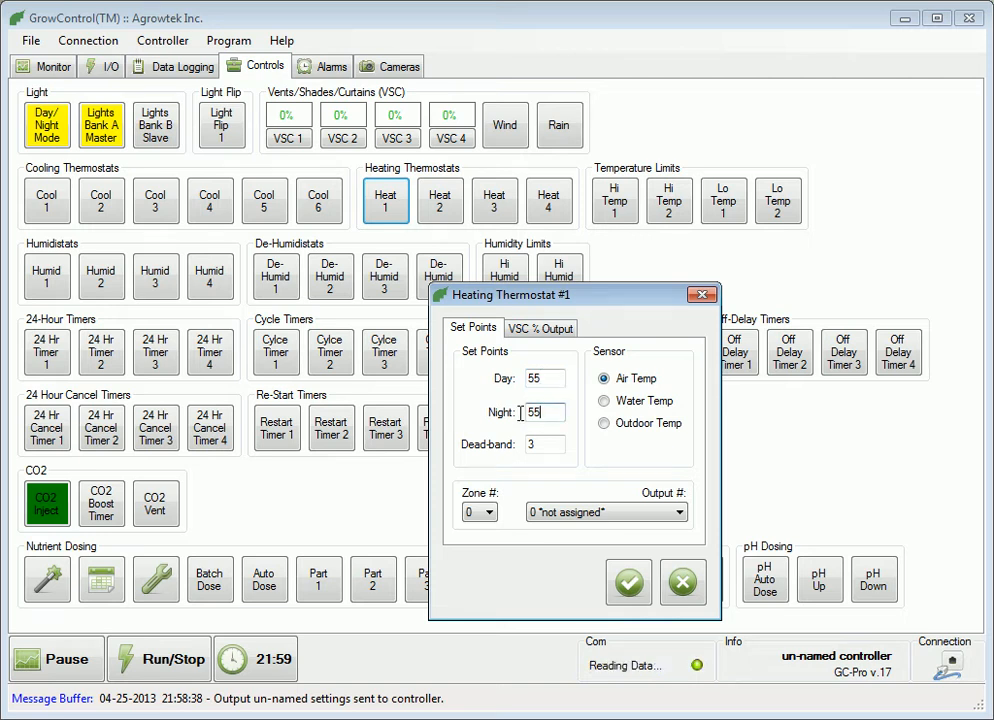
left_click(545, 444)
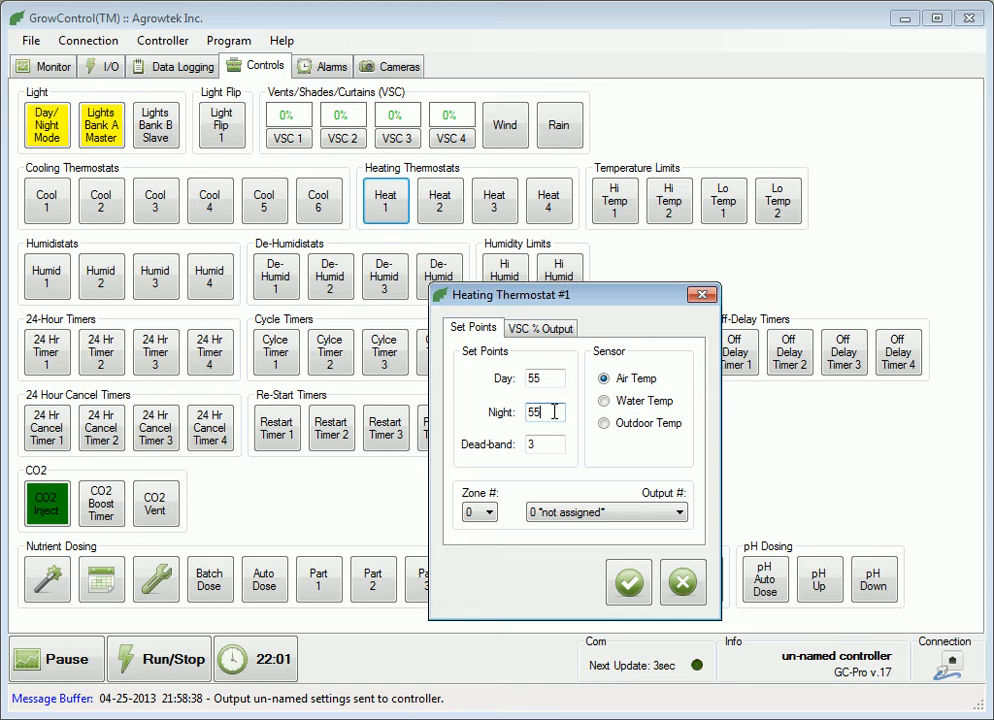
Step: Assign output 4 Heater to Heating Thermostat #1 and view the zone choices
left_click(683, 512)
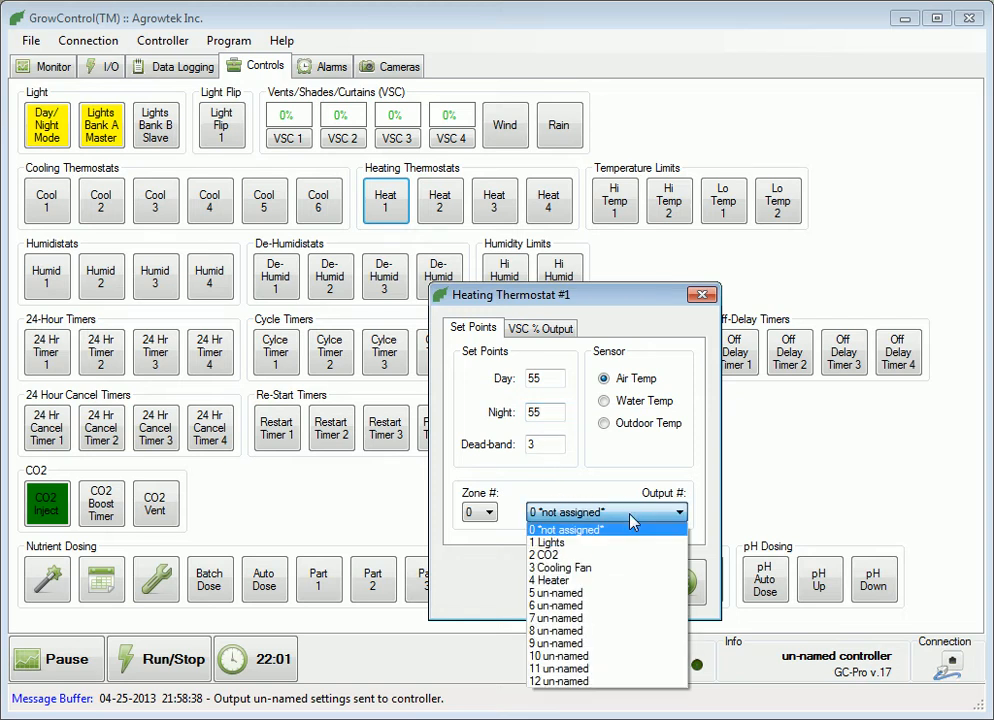
mouse_move(603, 580)
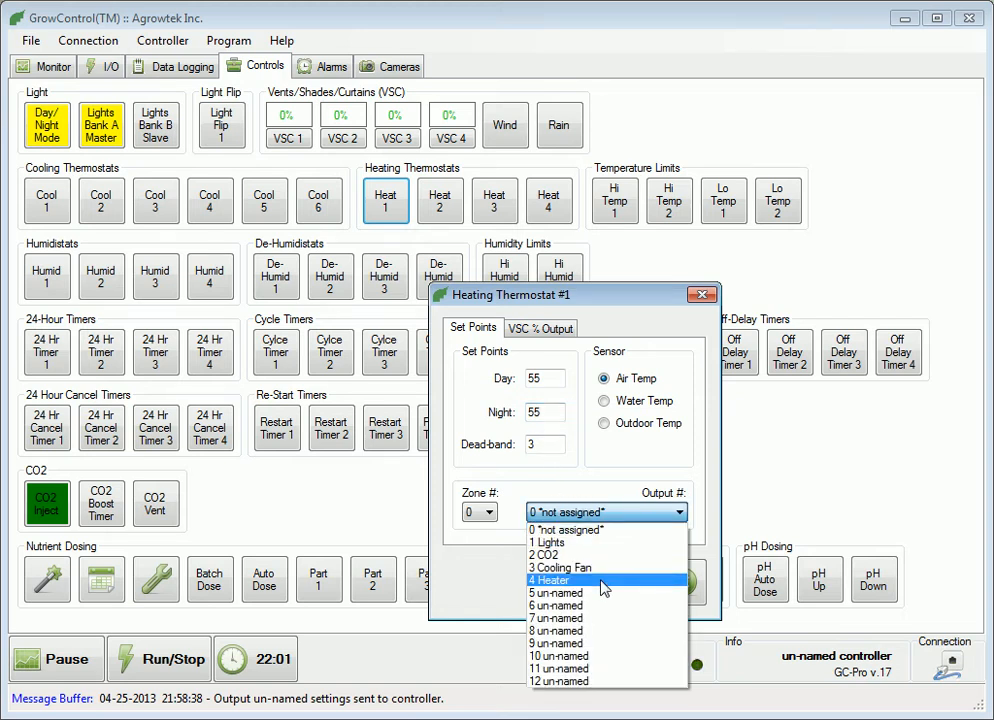
left_click(548, 580)
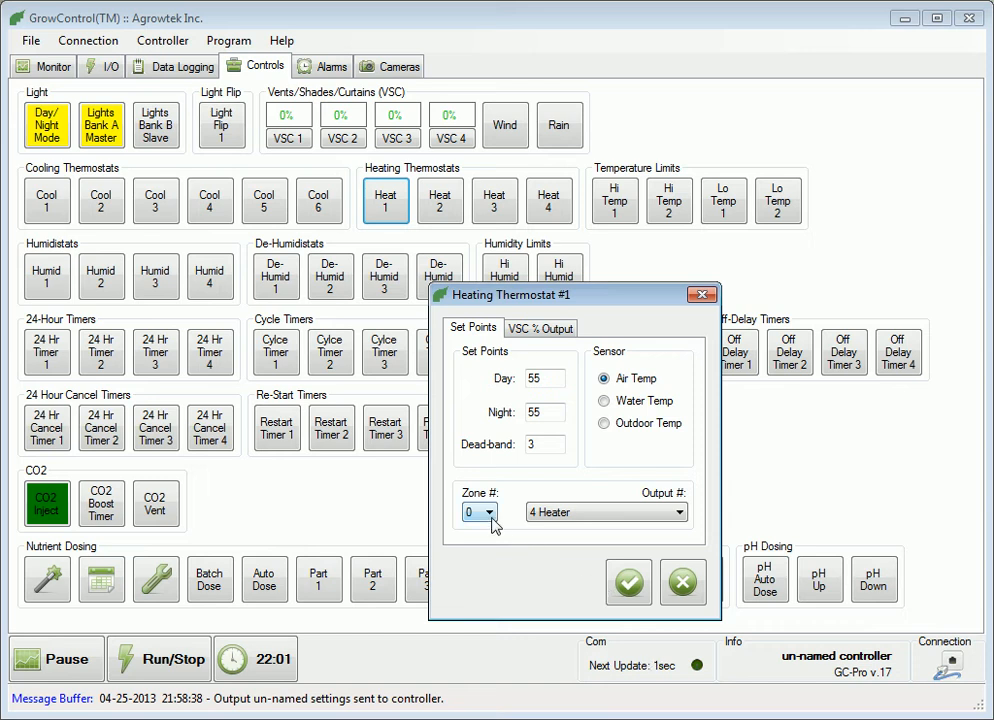
left_click(491, 512)
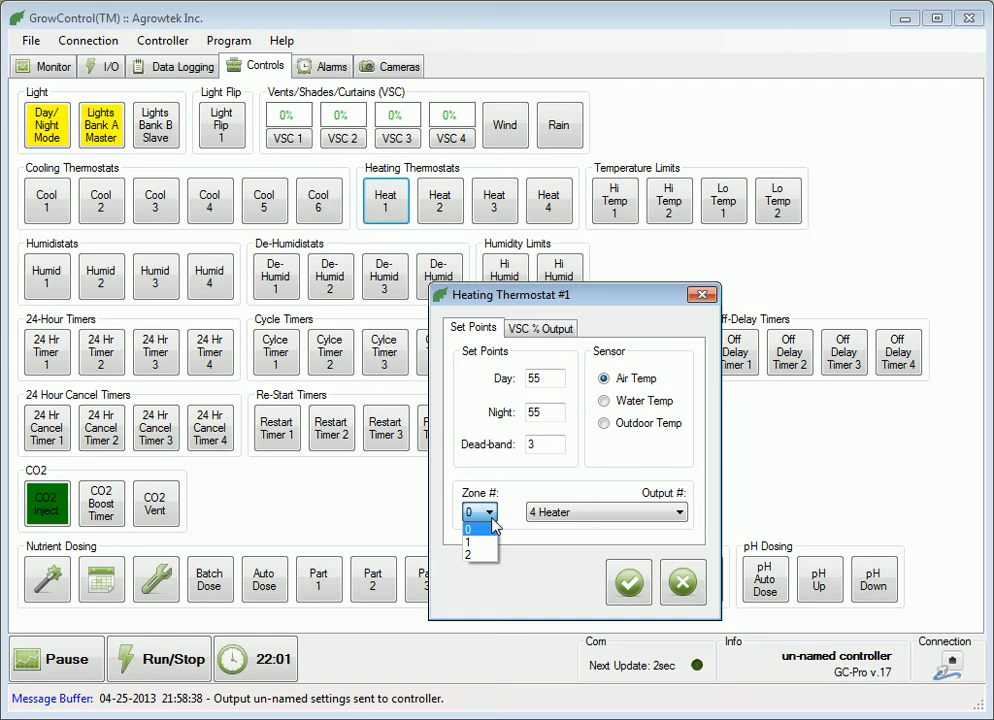
mouse_move(480, 542)
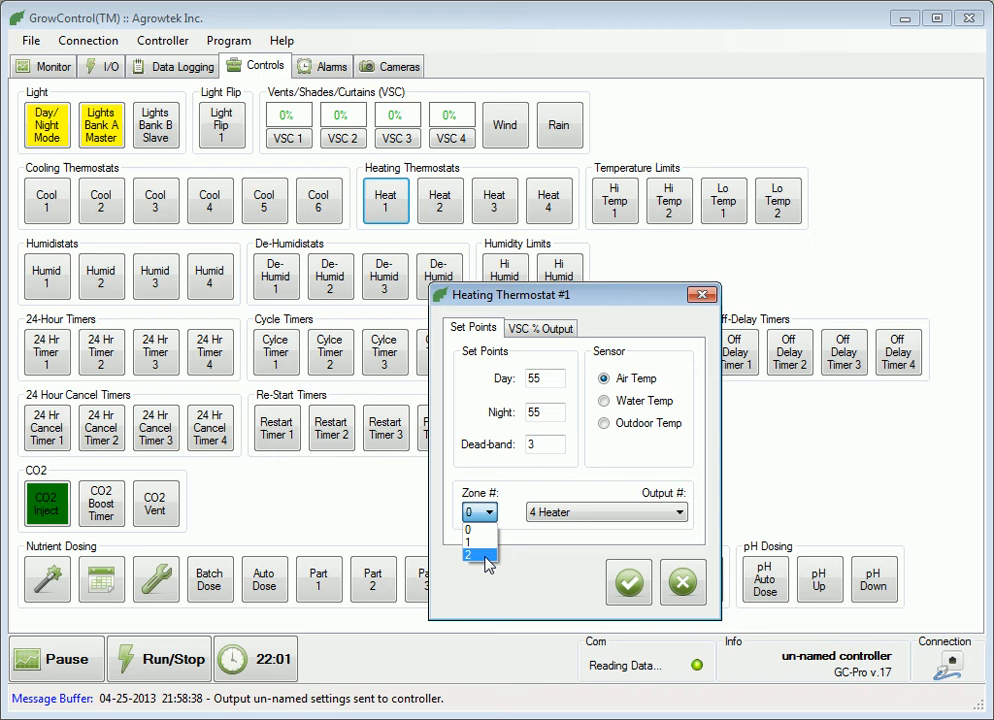
left_click(490, 512)
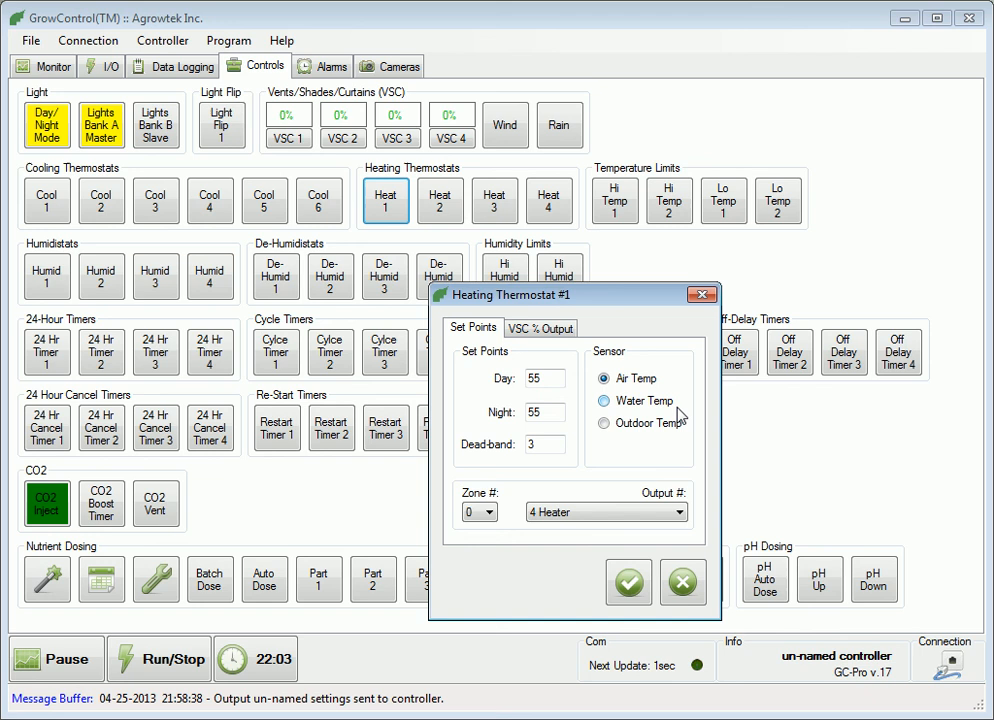
left_click(540, 327)
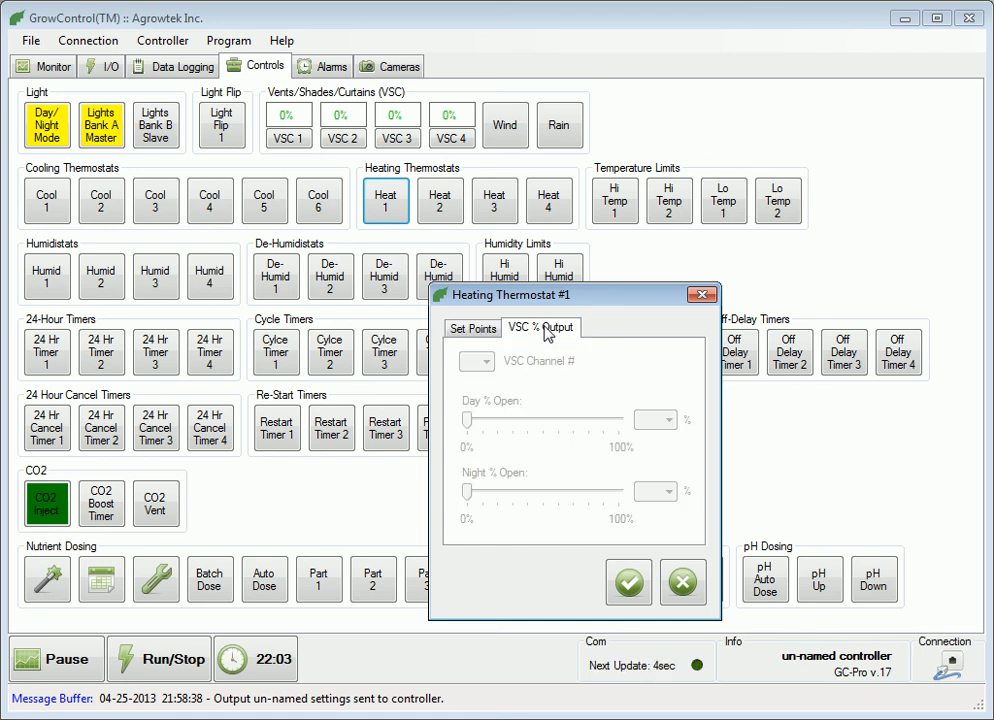
left_click(472, 328)
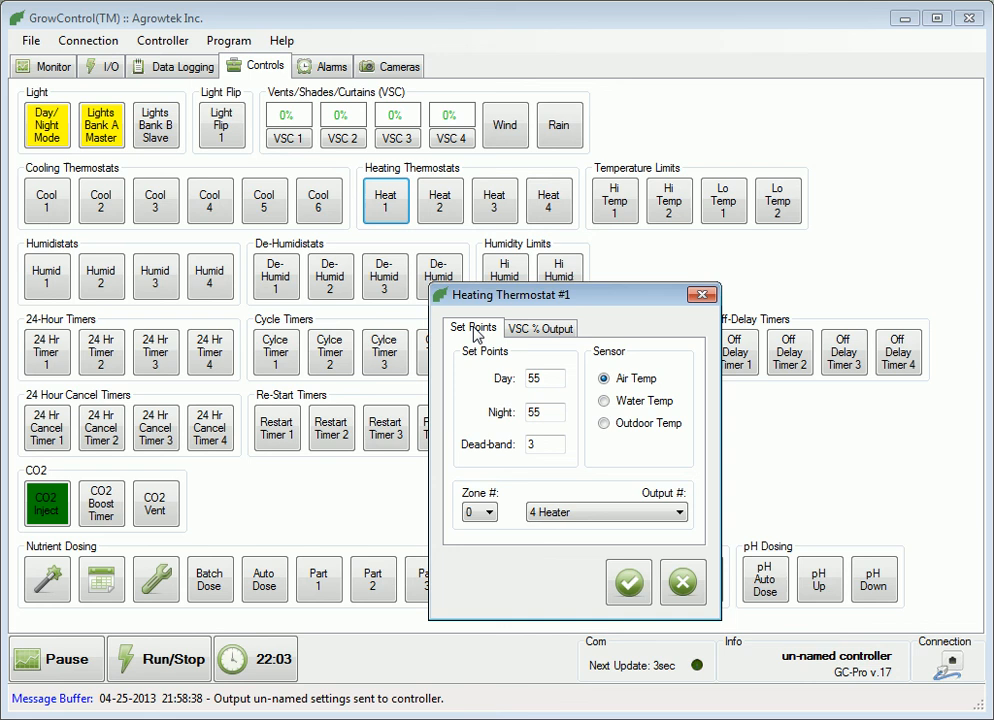